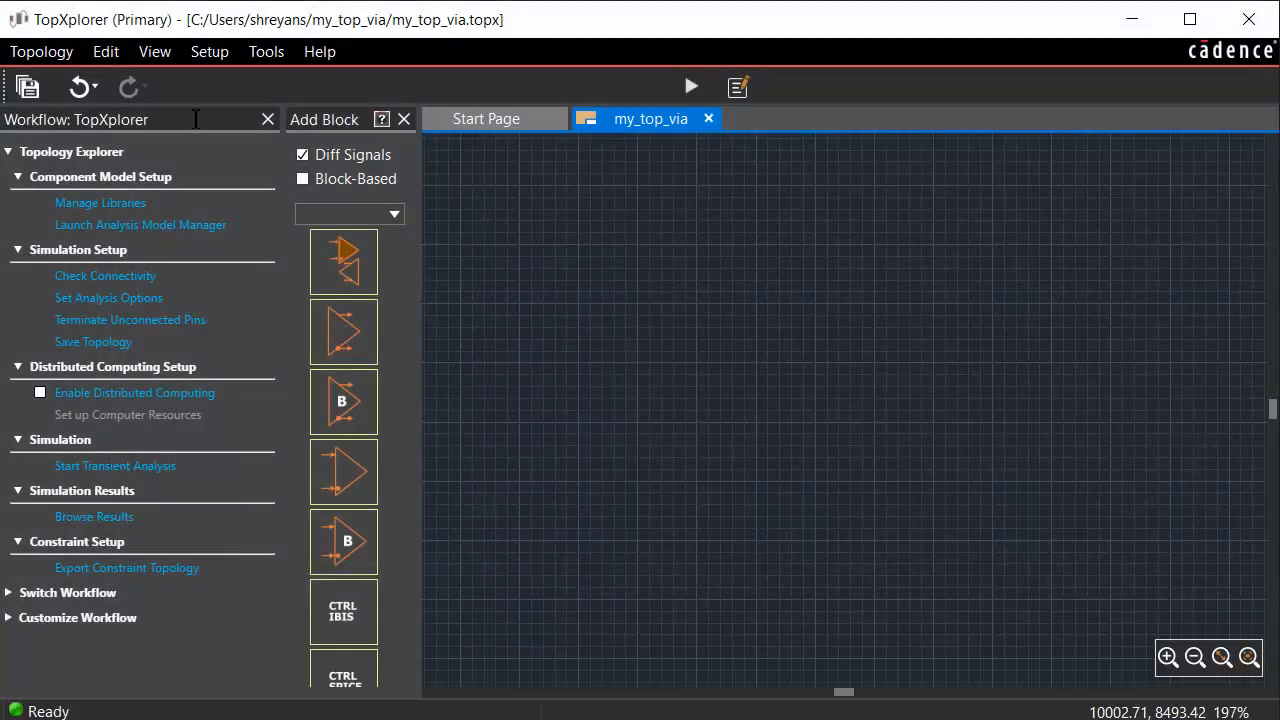
Search 'vi' in Add Block and place a differential Via block (via_diff.sp) on the canvas
text(via)
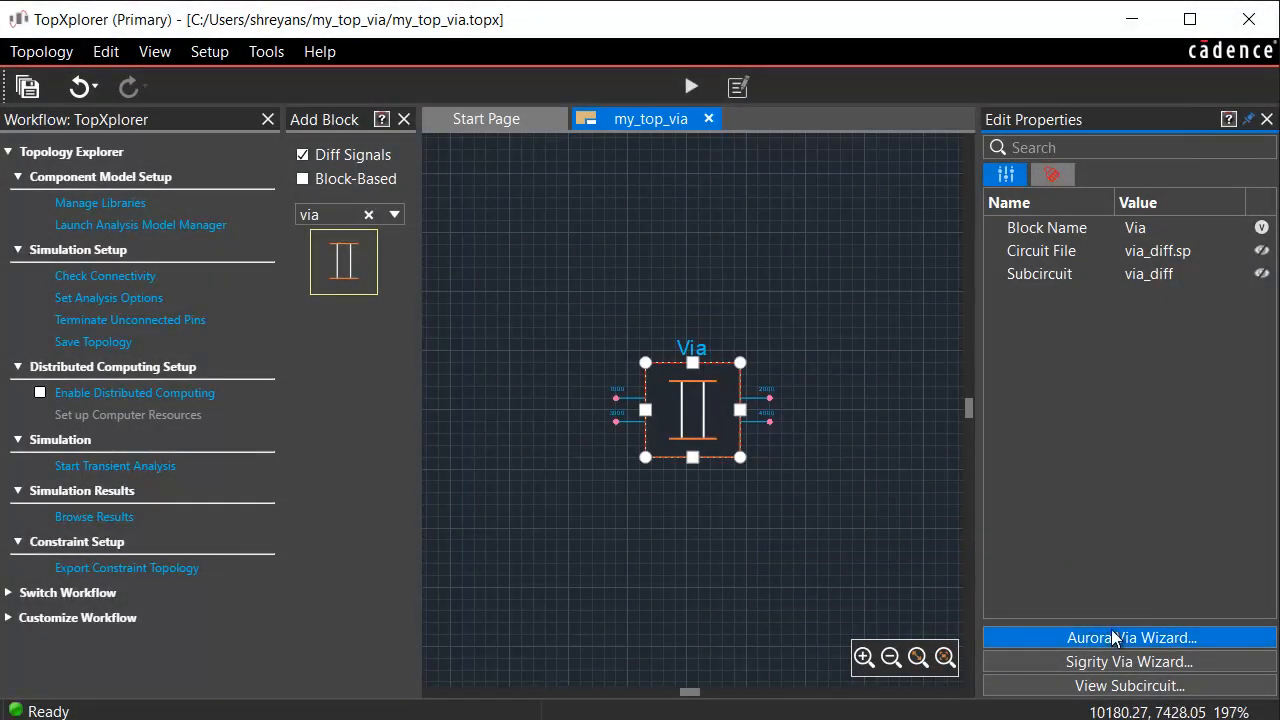
Launch the Aurora Via Wizard for the Via block and define the board cross-section
click(1129, 637)
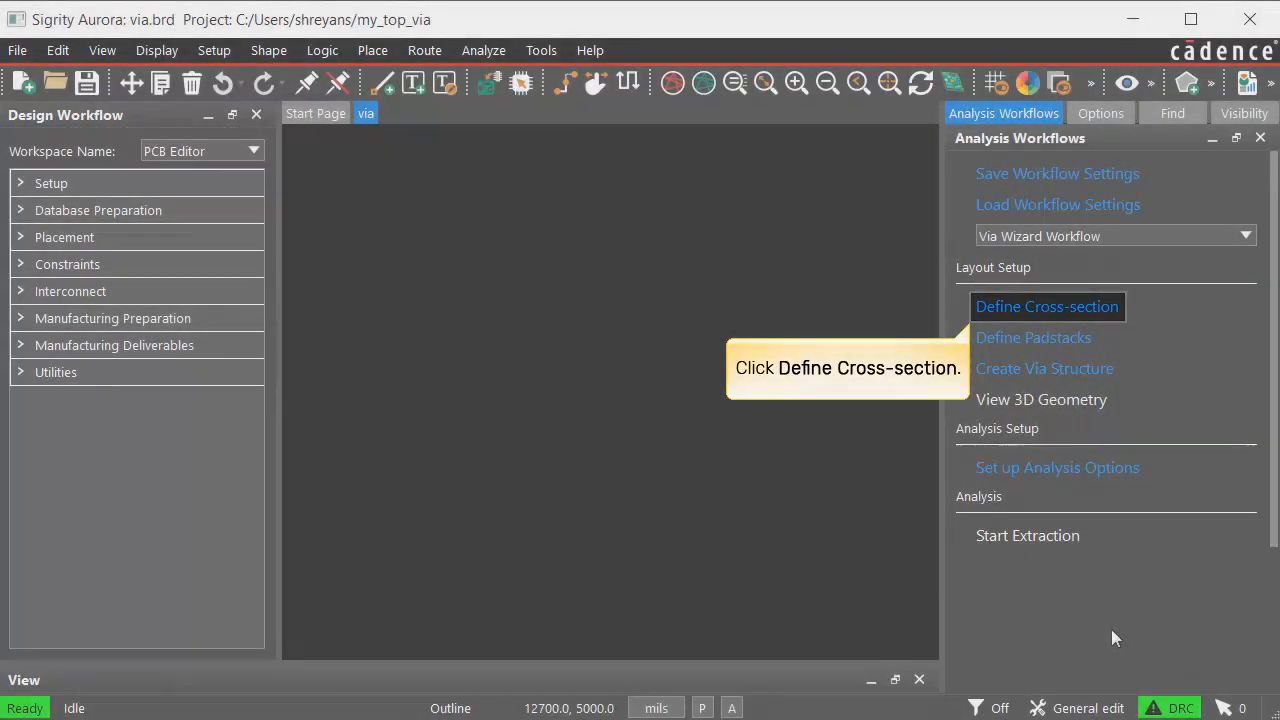
click(1047, 306)
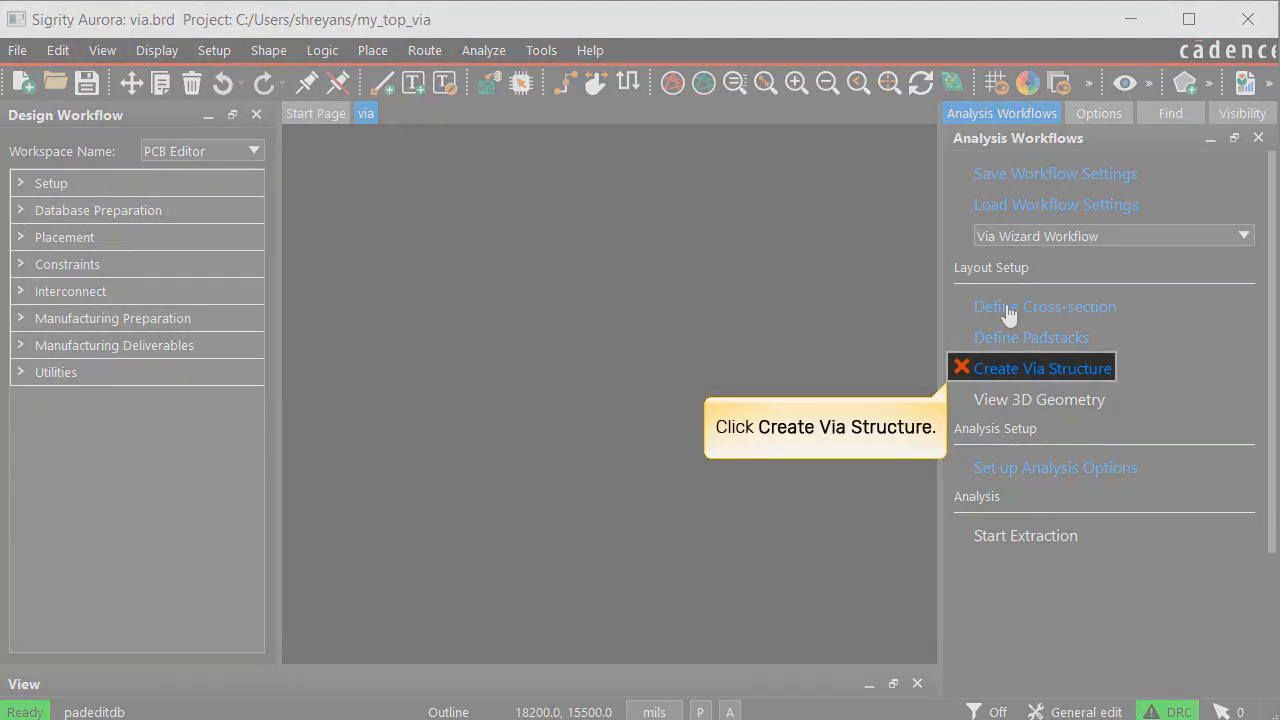
Generate a Diff Pair w/ Return Path via structure, DIFF_PAIR_3, on via.brd
click(1042, 368)
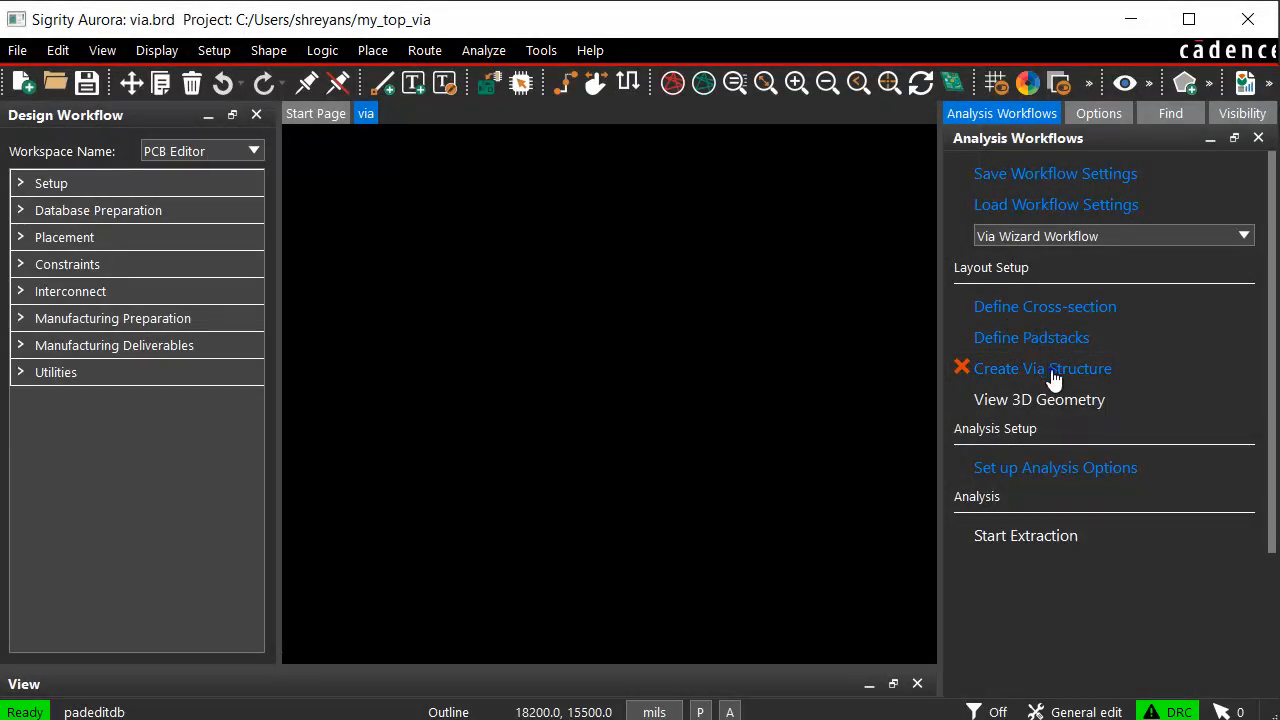
click(1042, 368)
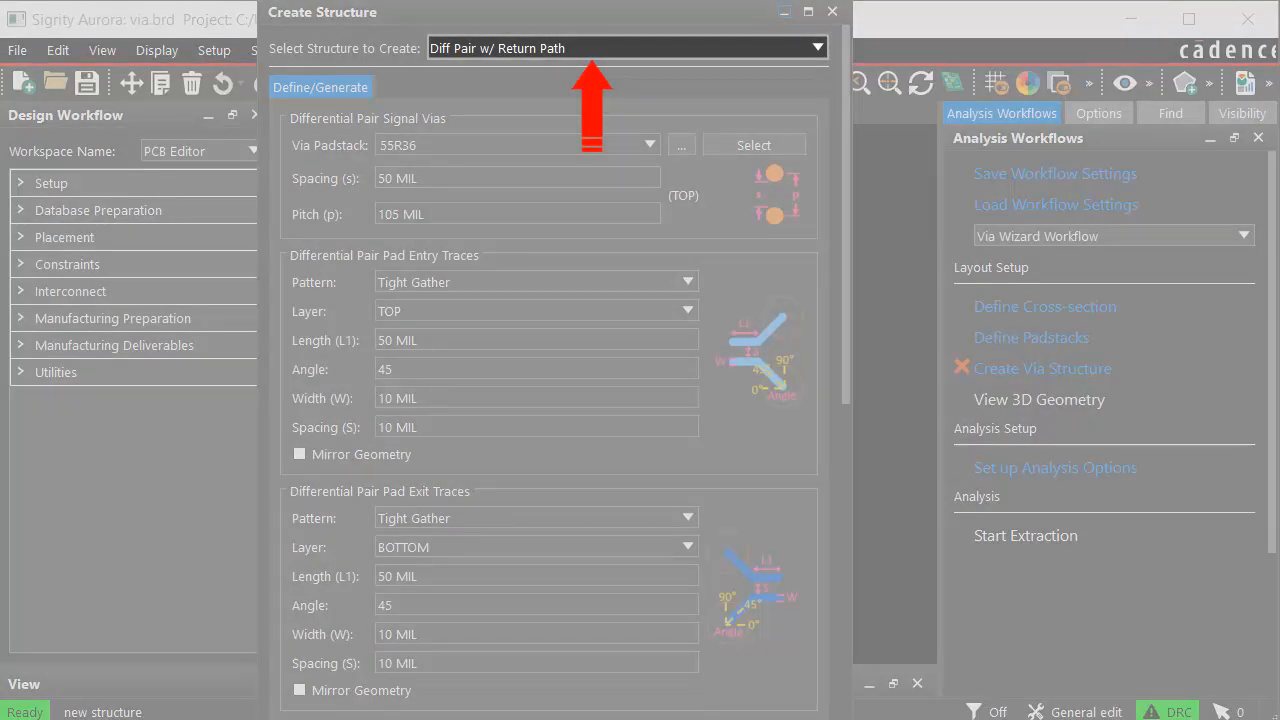
scroll(down, 3)
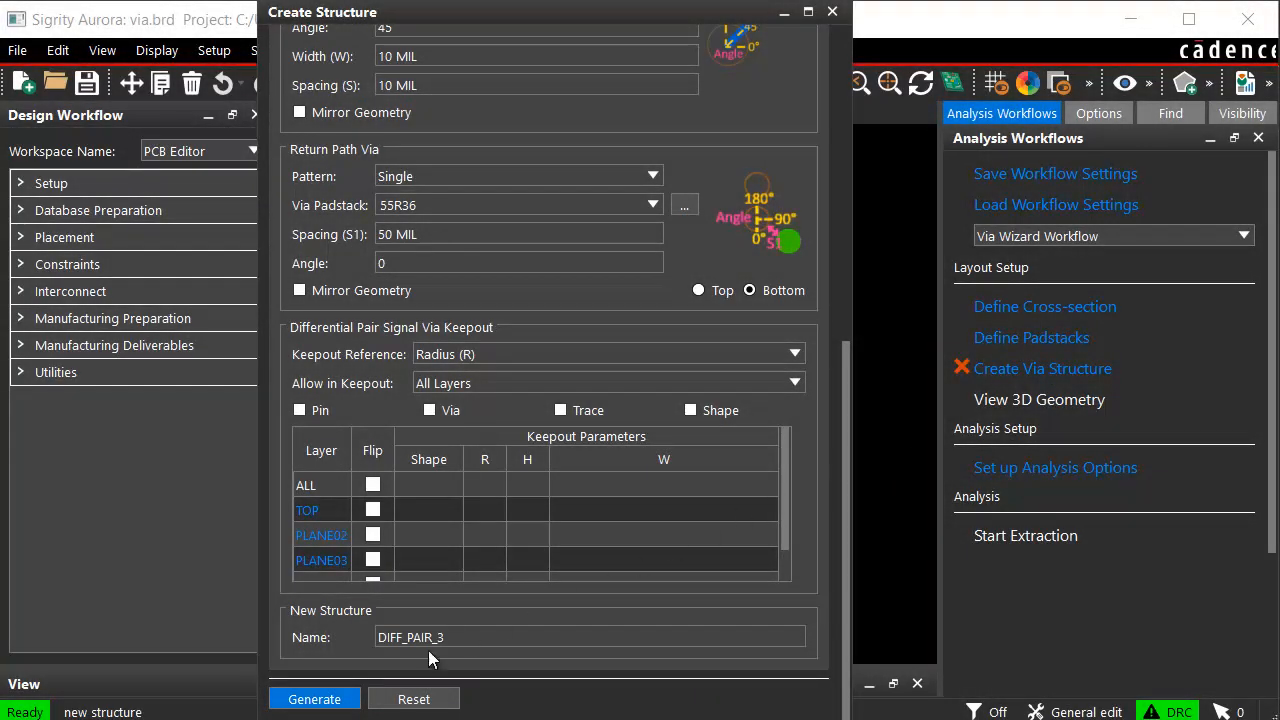
click(314, 698)
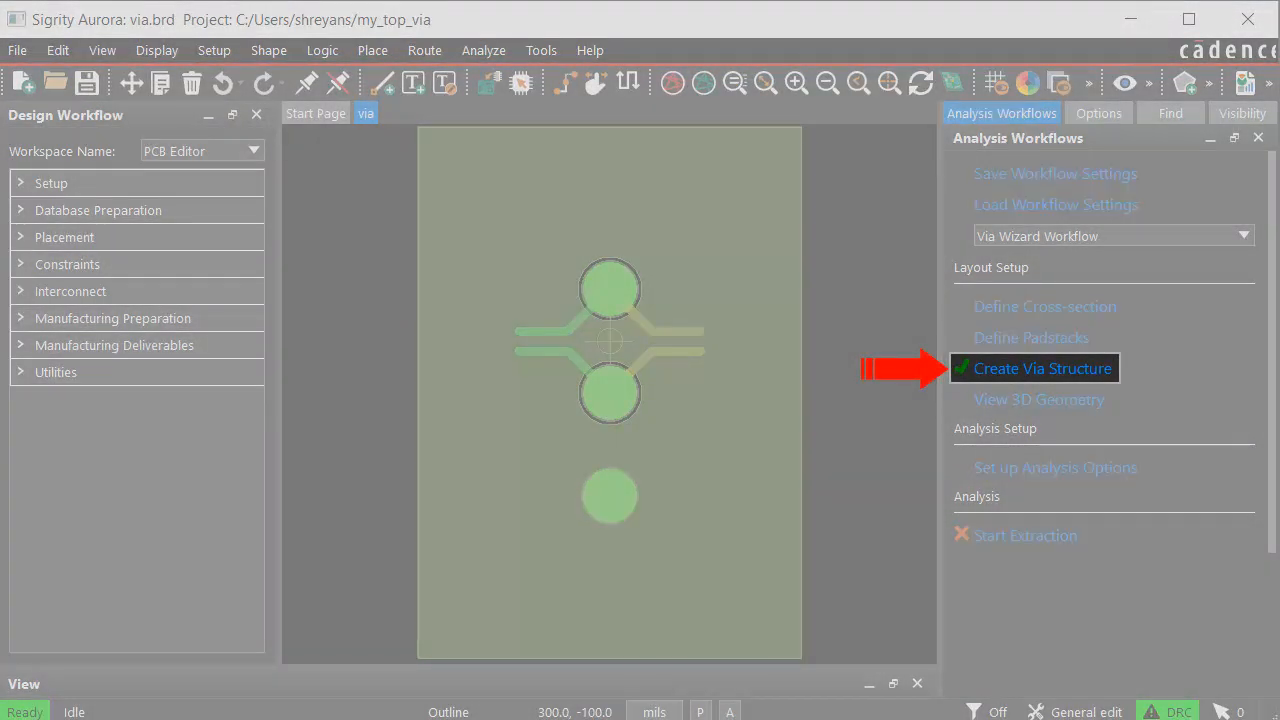
click(1042, 368)
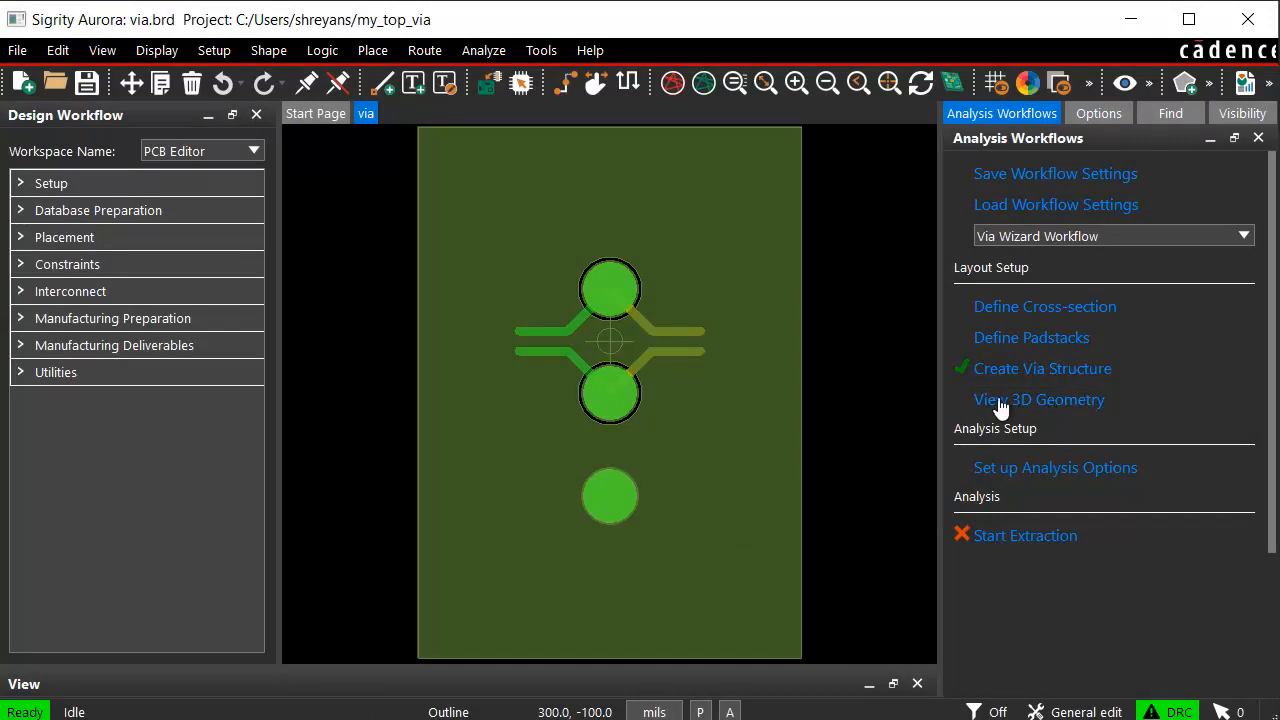
click(1039, 399)
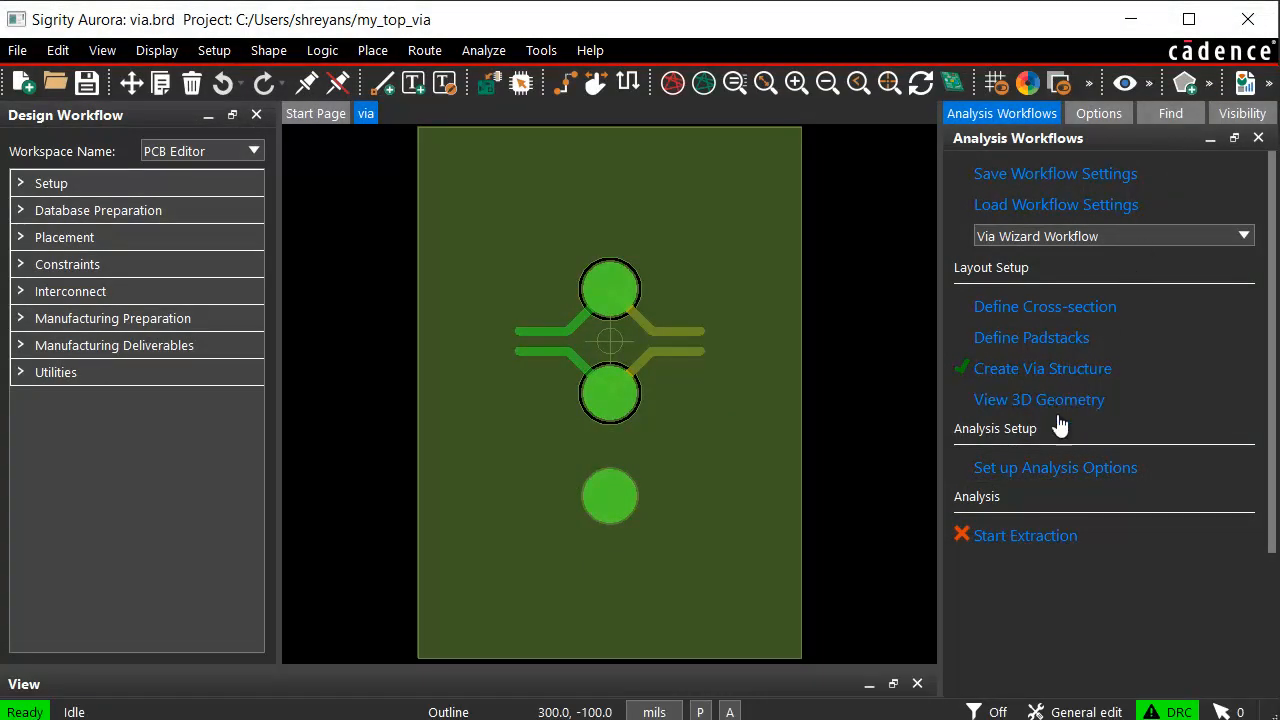
Confirm 50 ohm ports and a linear 1e+7–1e+9 Hz Clarity 3D sweep
click(1055, 467)
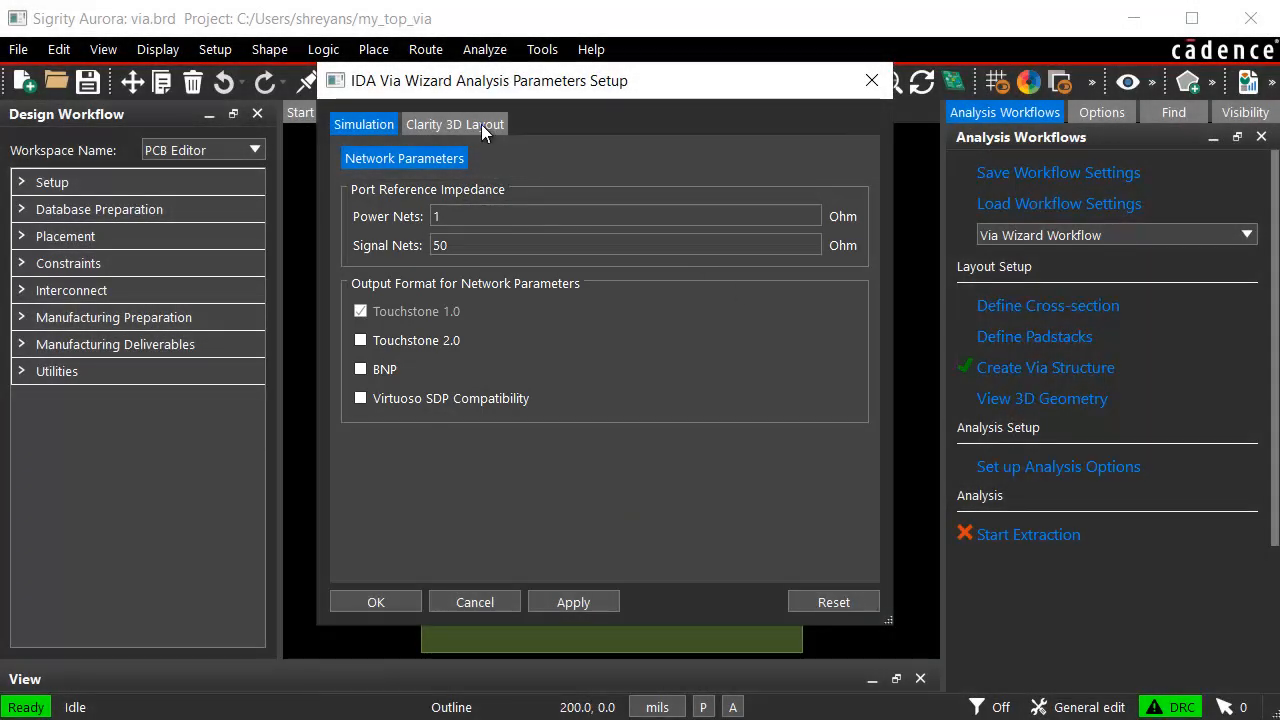
click(454, 124)
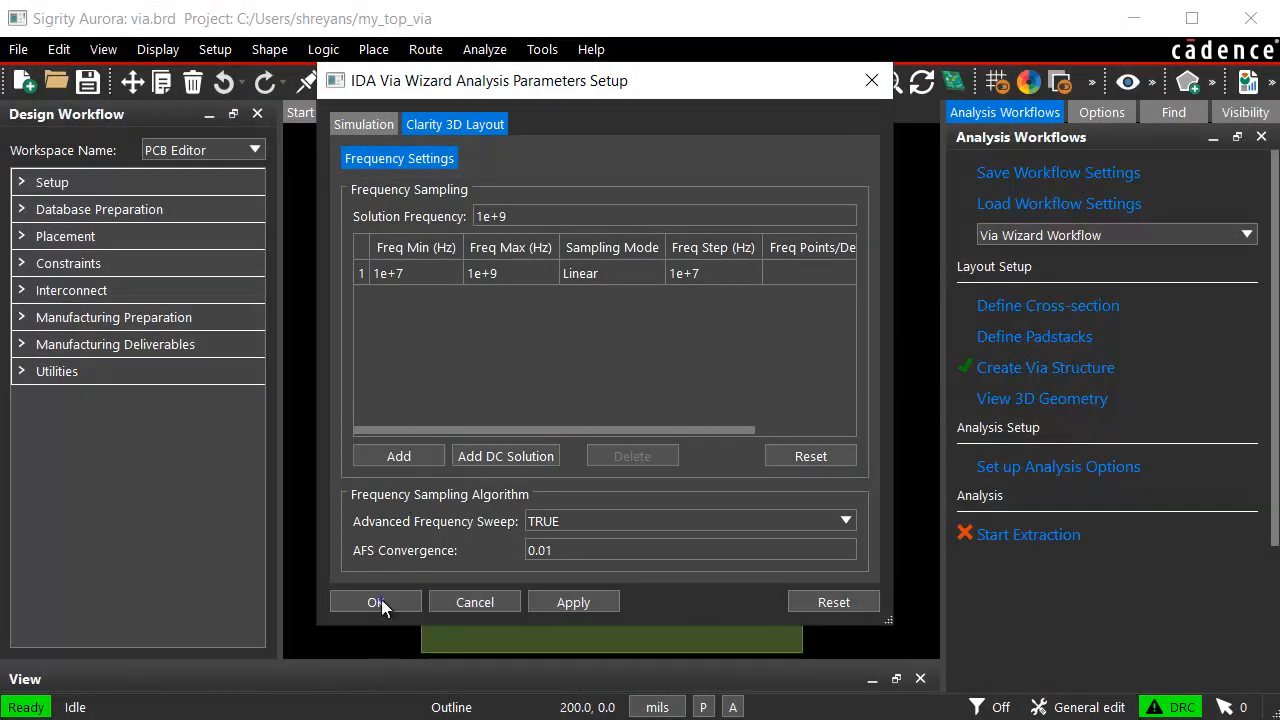
click(376, 601)
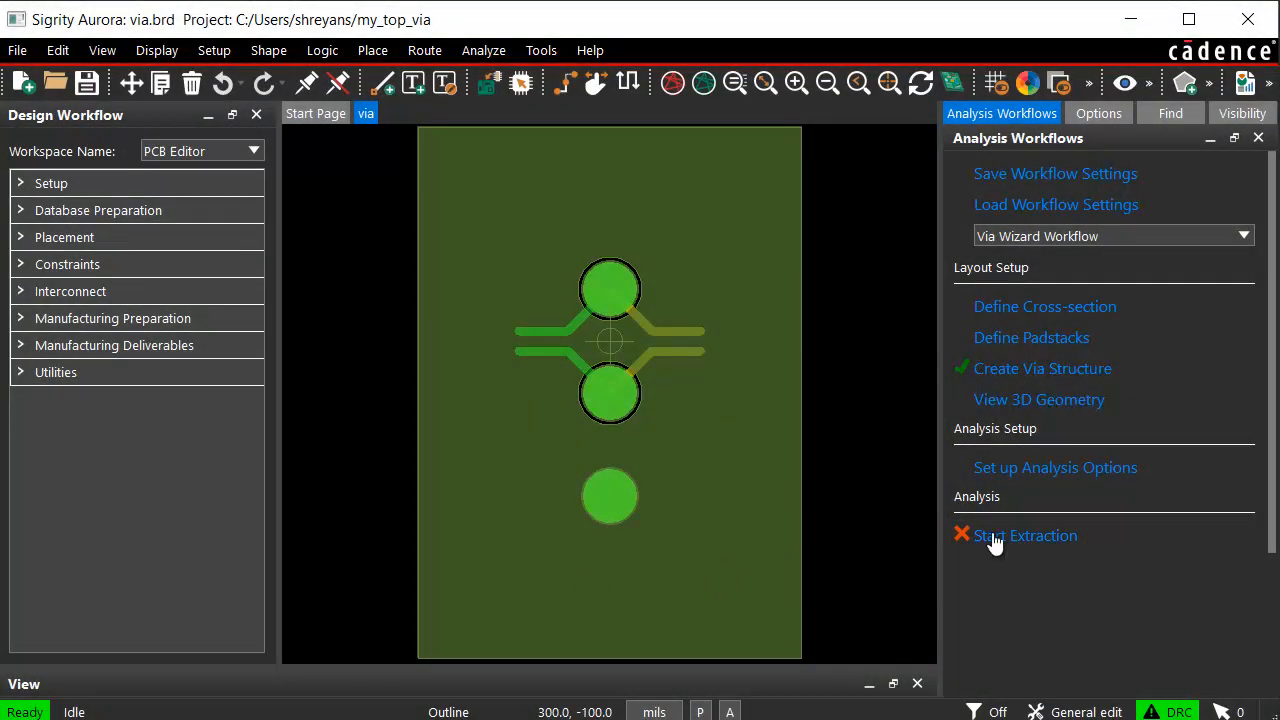
Extract the via model (via.ckt, via.s4p) and review the Via block's subcircuit netlist
click(1025, 535)
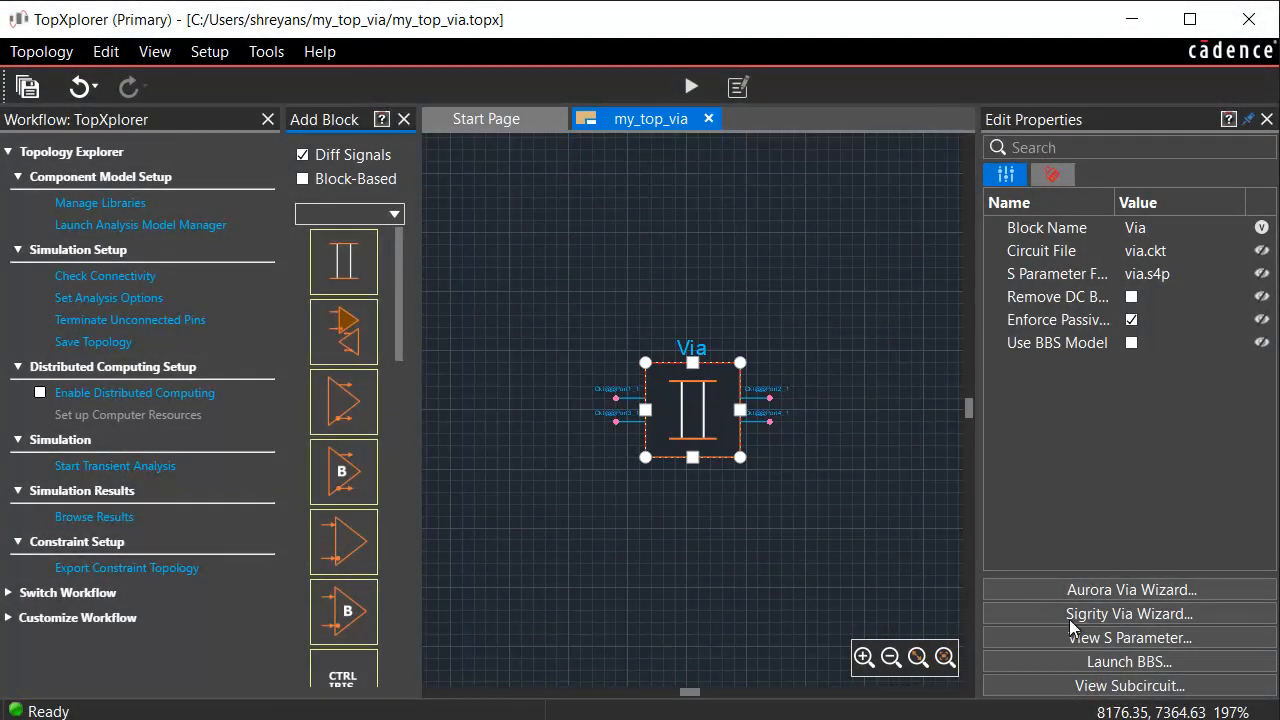
click(1128, 680)
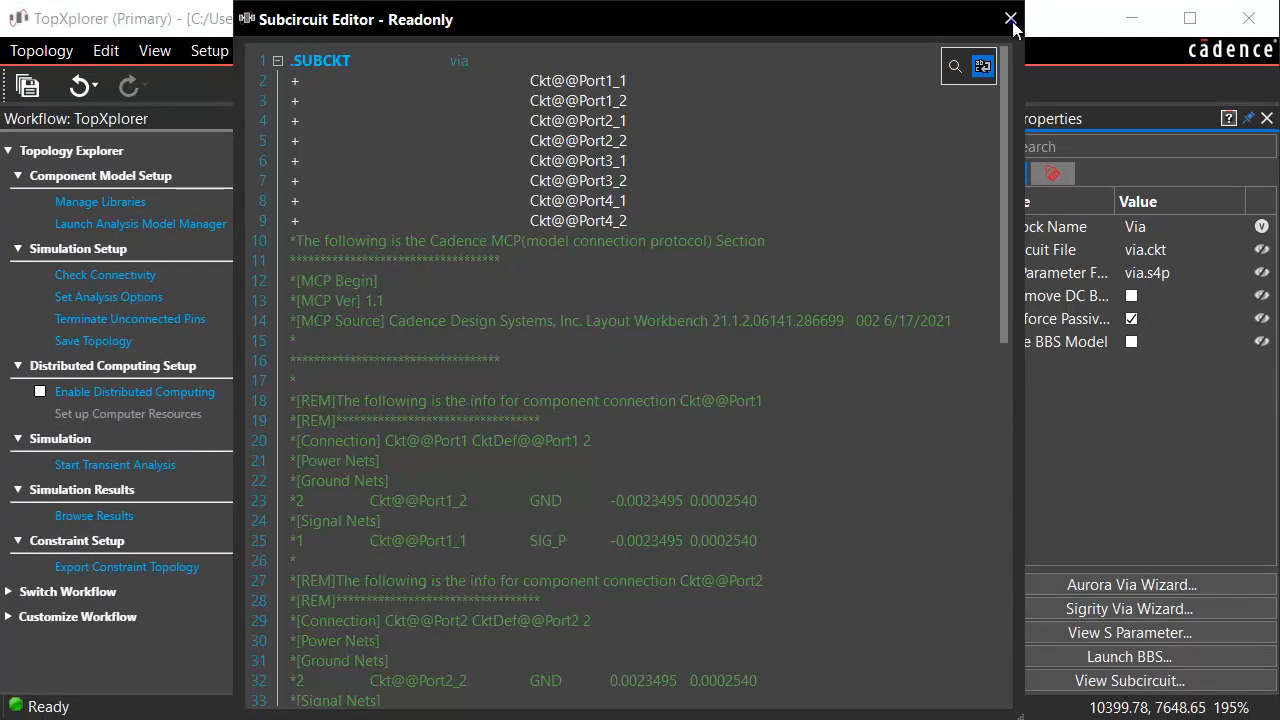
click(1010, 19)
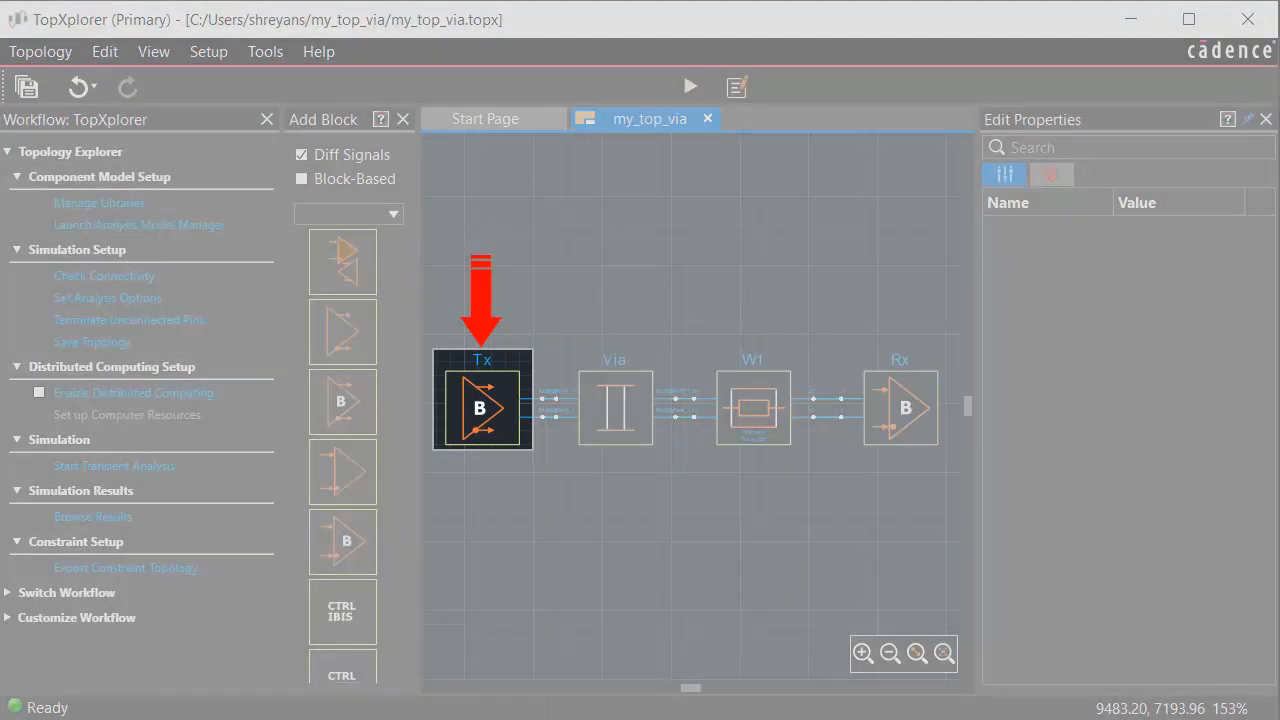
Click two points on the TopXplorer canvas; the Tx–Via–W1–Rx chain stays unchanged
click(898, 407)
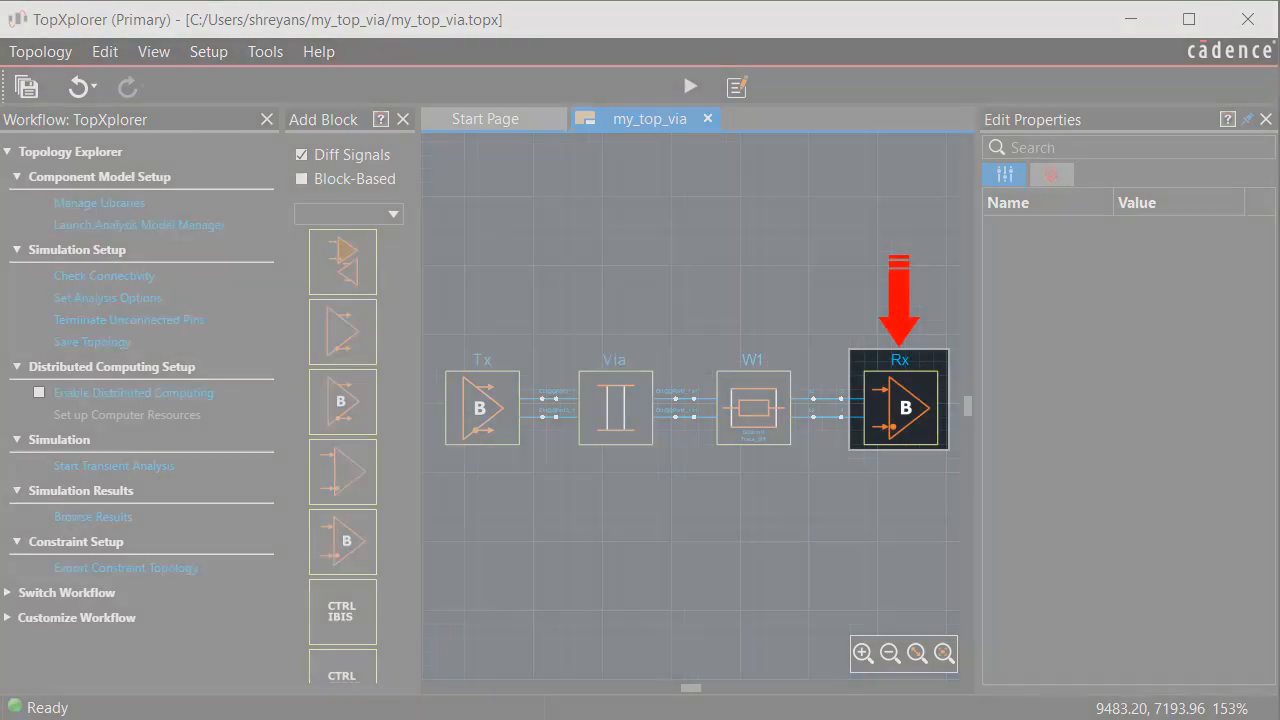
click(752, 407)
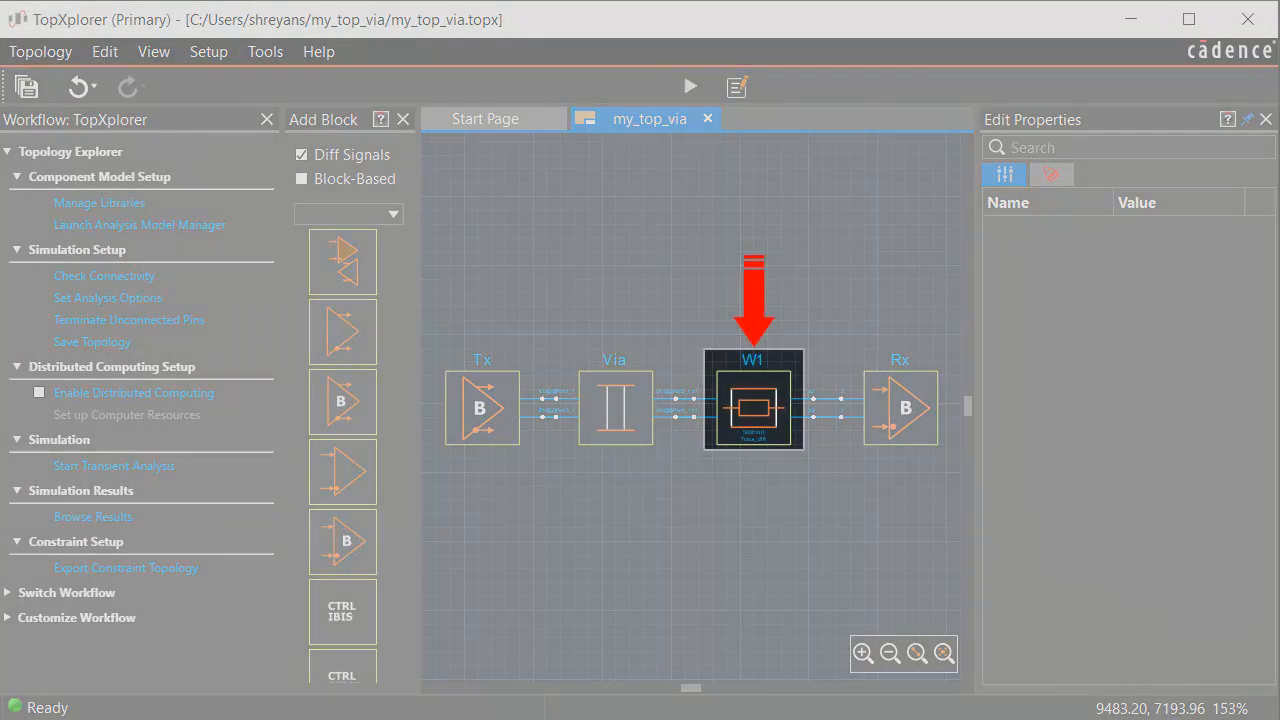